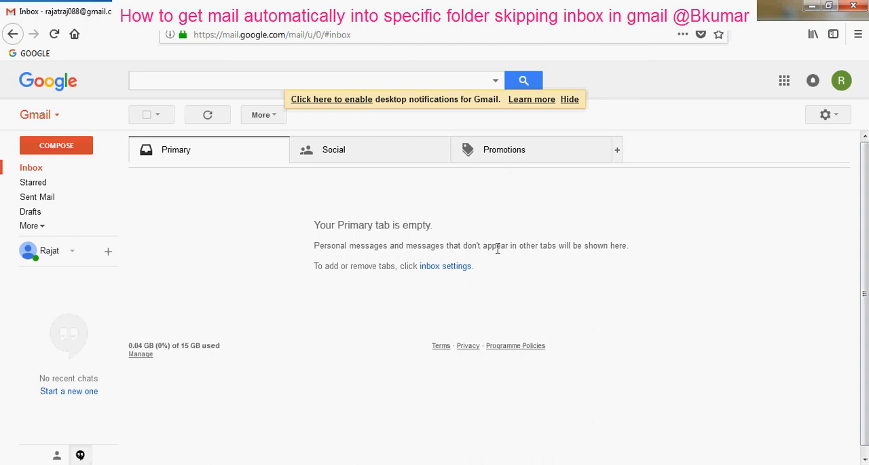
{"action": "mouse_move", "coordinate": [270, 283]}
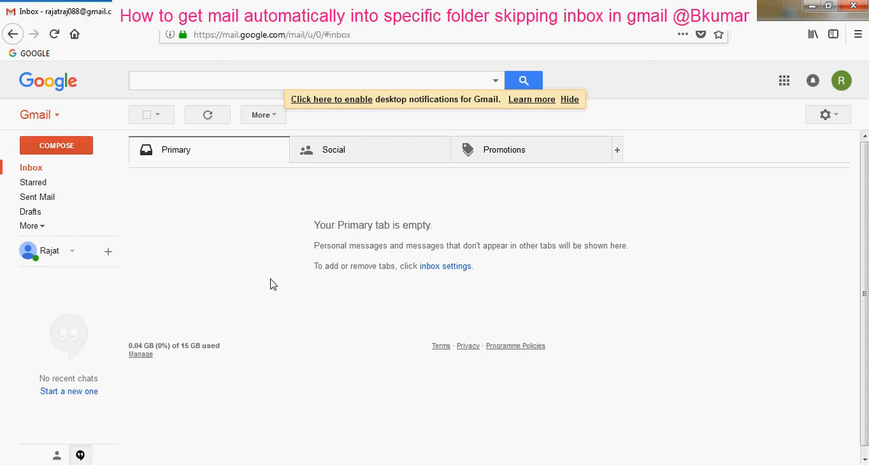
{"action": "mouse_move", "coordinate": [100, 264]}
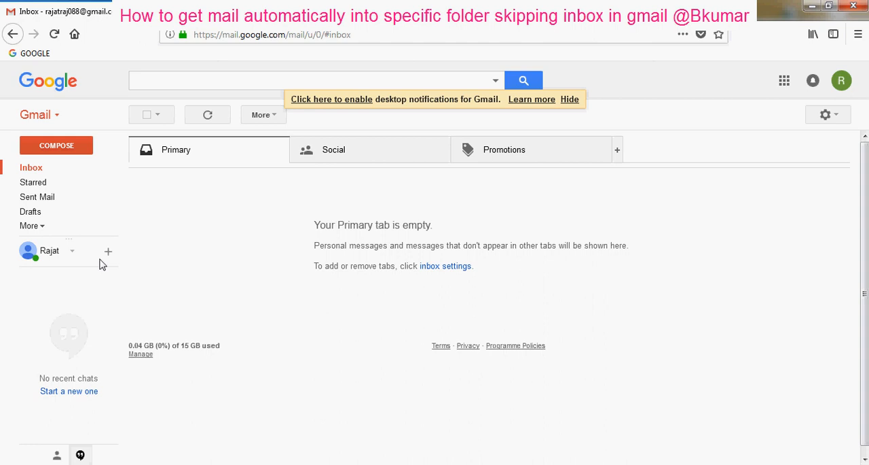
{"action": "mouse_move", "coordinate": [67, 293]}
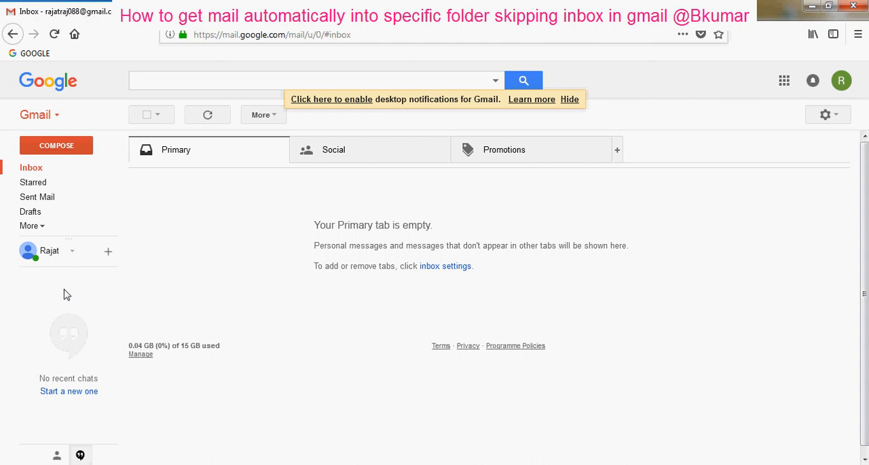
{"action": "mouse_move", "coordinate": [112, 228]}
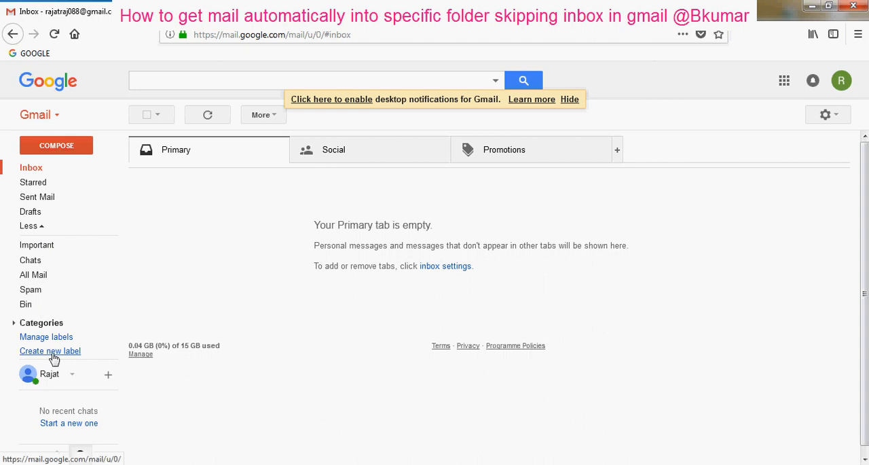
Create a new label named MISHRA092
{"action": "left_click", "coordinate": [50, 350]}
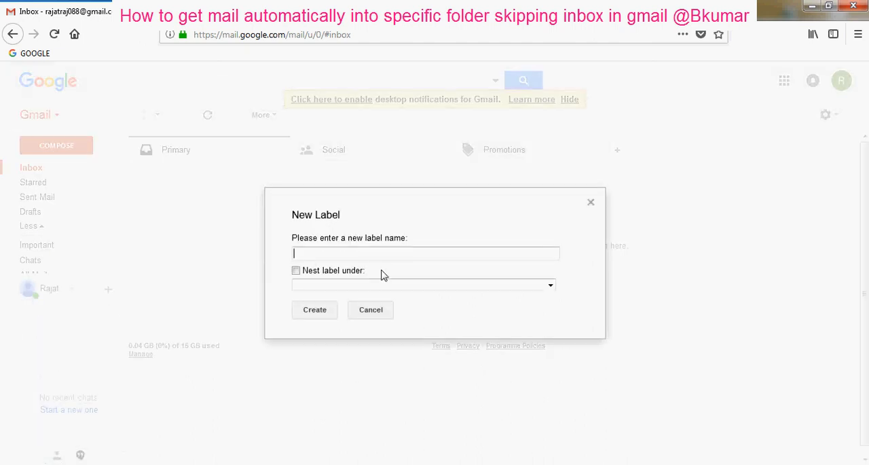
{"action": "type", "text": "MISHRA092"}
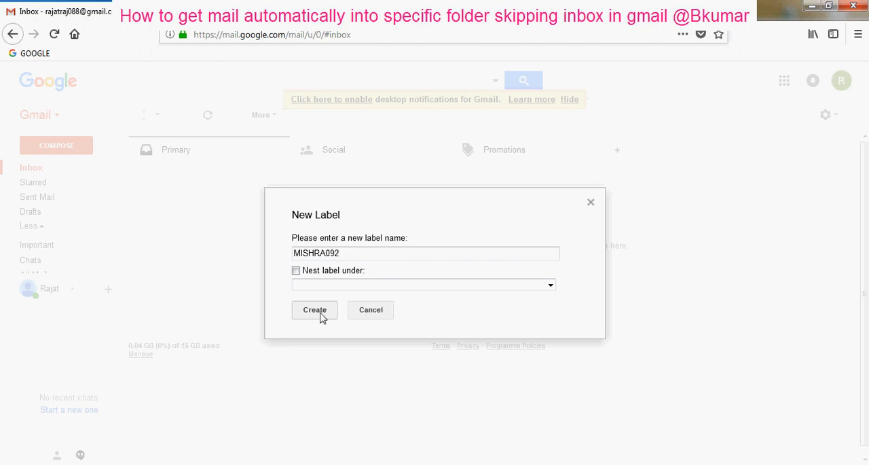
{"action": "left_click", "coordinate": [314, 310]}
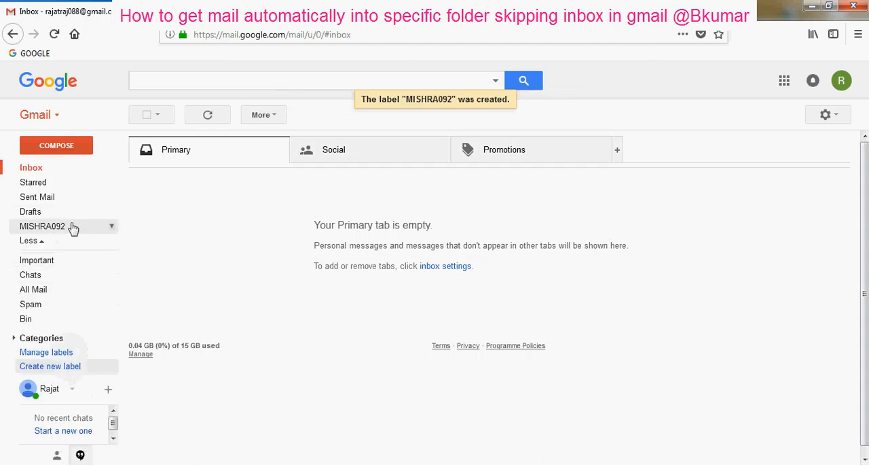
Assign an orange colour to the MISHRA092 label
{"action": "left_click", "coordinate": [111, 226]}
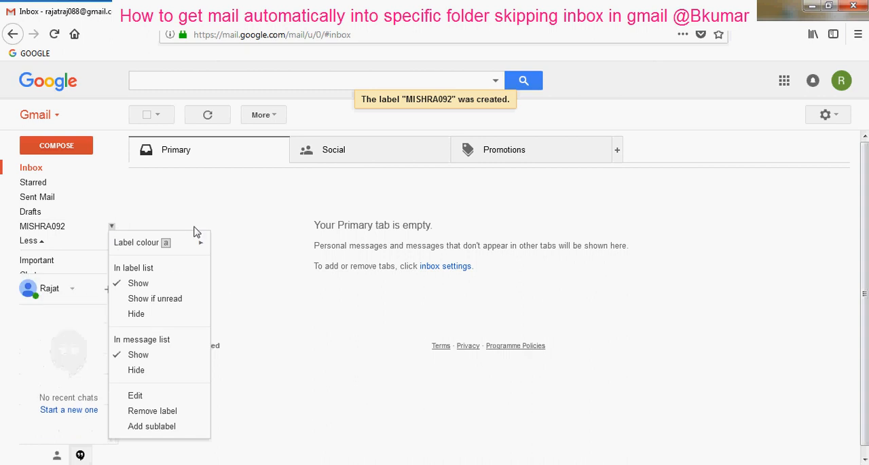
{"action": "left_click", "coordinate": [237, 300]}
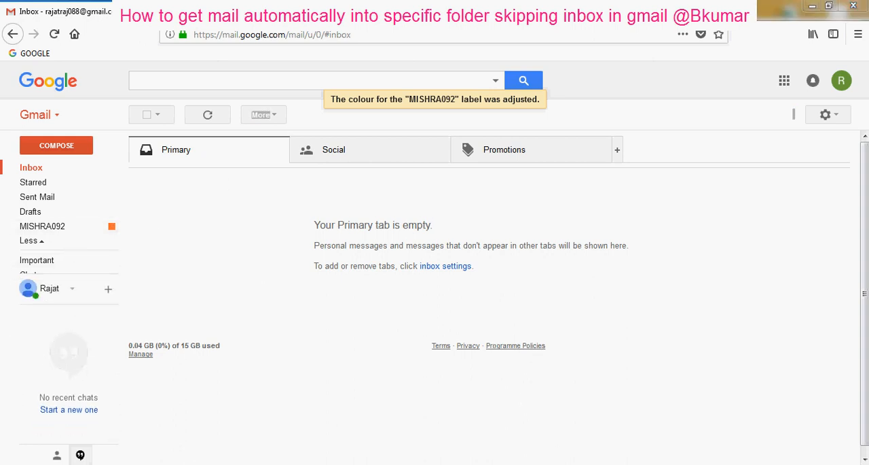
{"action": "mouse_move", "coordinate": [494, 81]}
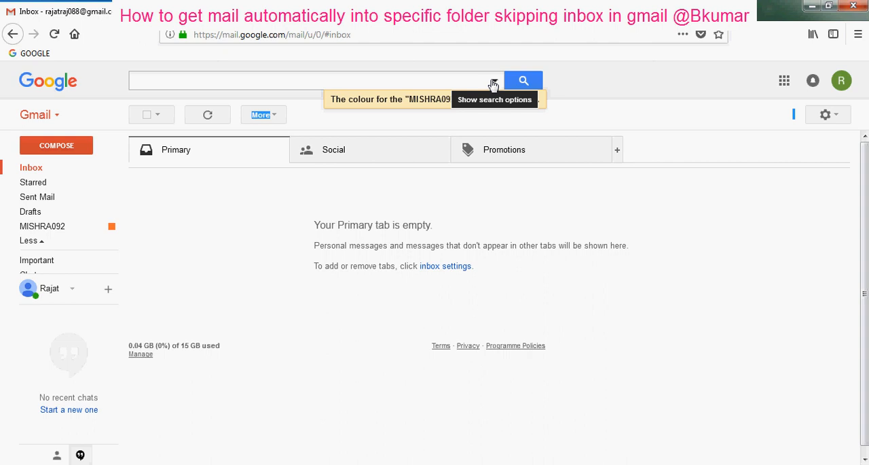
{"action": "left_click", "coordinate": [493, 80]}
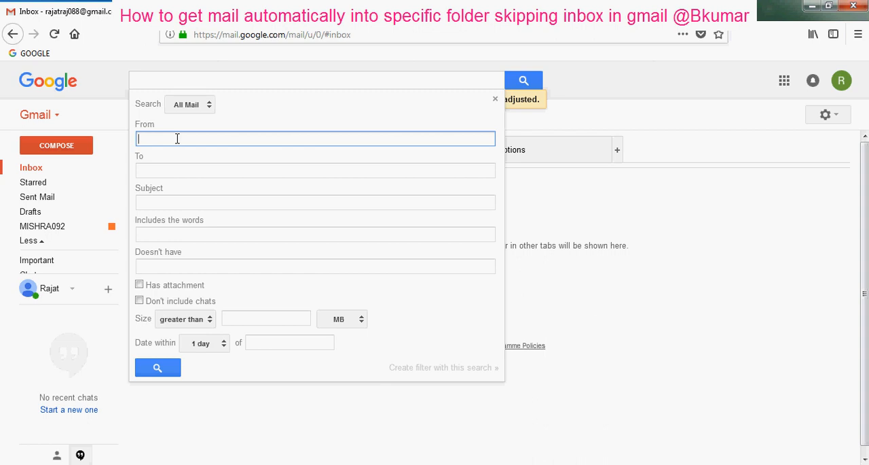
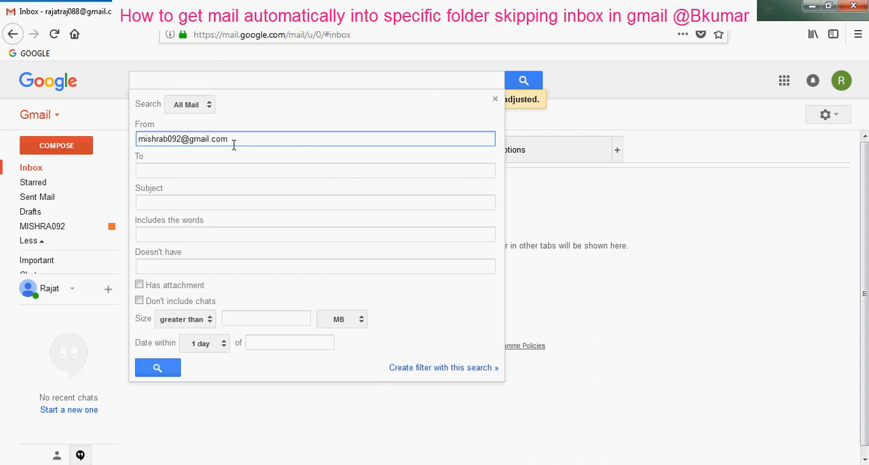
{"action": "left_click", "coordinate": [315, 171]}
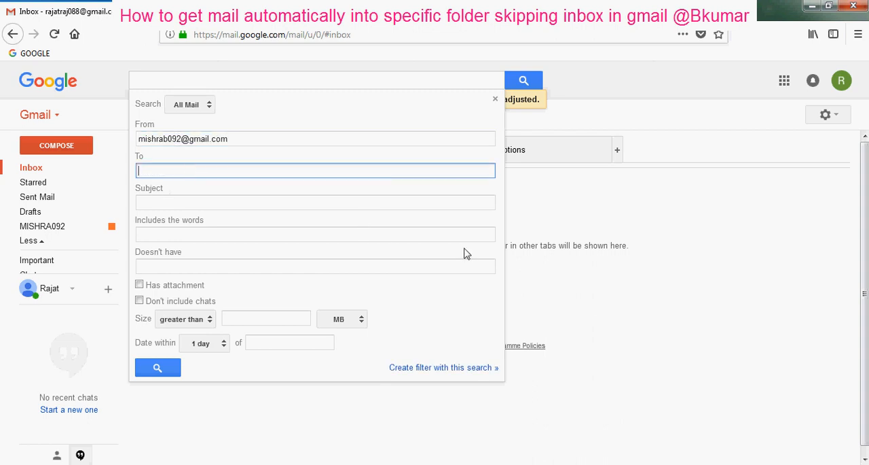
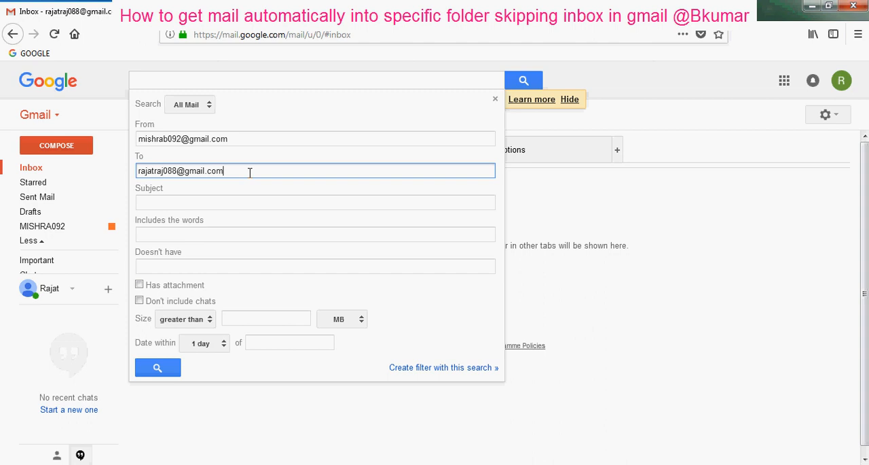
{"action": "mouse_move", "coordinate": [328, 234]}
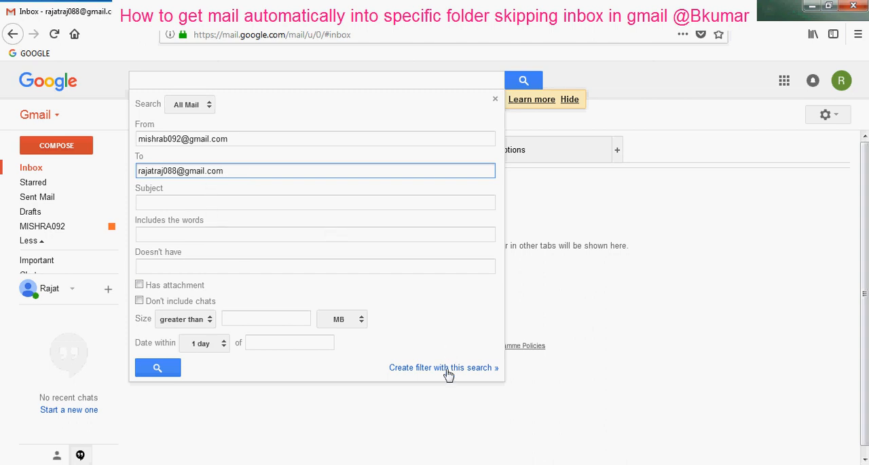
{"action": "left_click", "coordinate": [443, 366]}
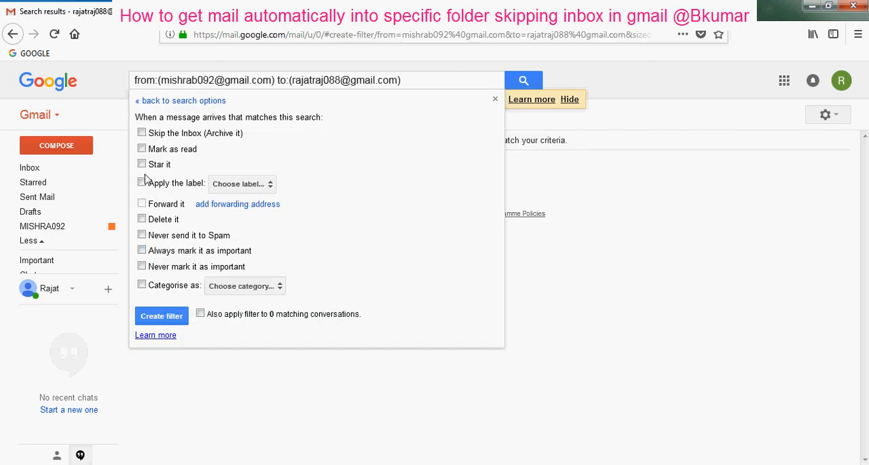
Create the filter to skip the inbox, apply MISHRA092, and cover existing matching conversations
{"action": "left_click", "coordinate": [142, 133]}
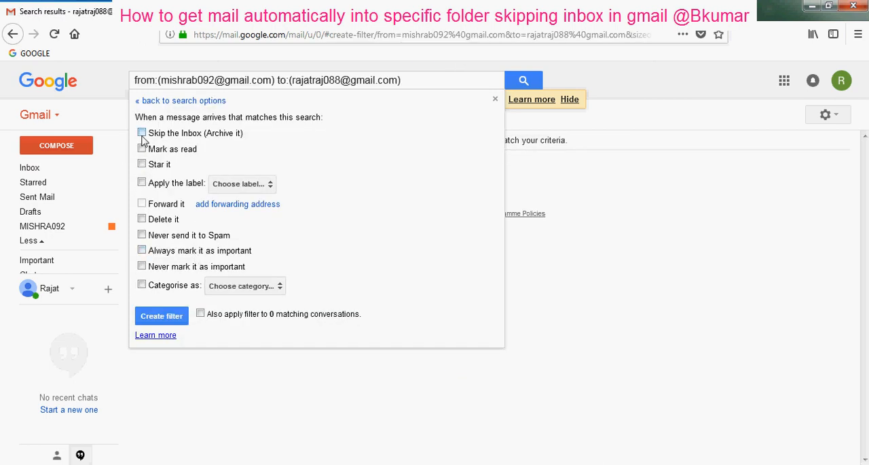
{"action": "left_click", "coordinate": [142, 133]}
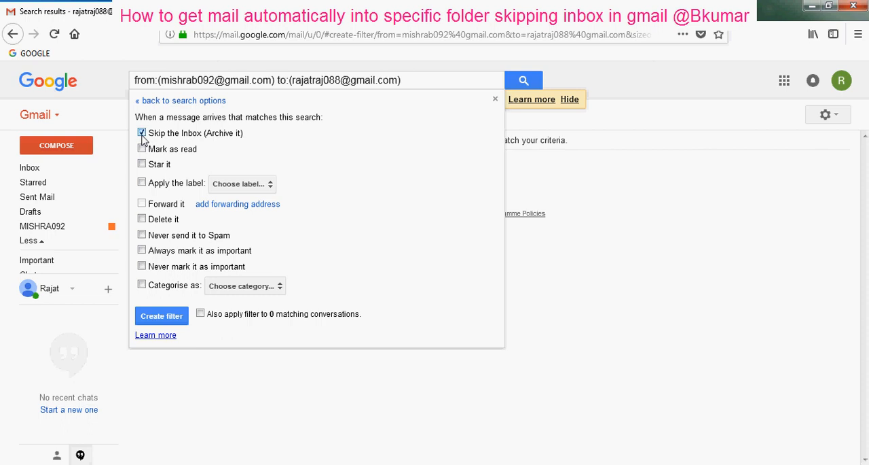
{"action": "left_click", "coordinate": [141, 182]}
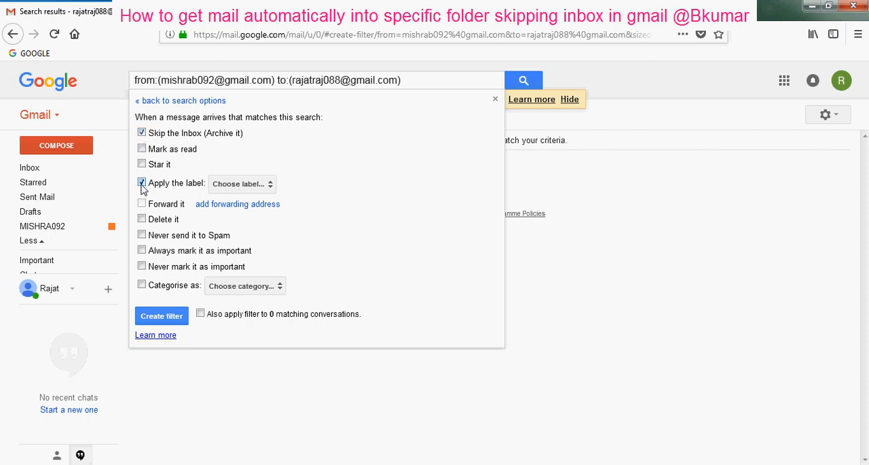
{"action": "left_click", "coordinate": [242, 184]}
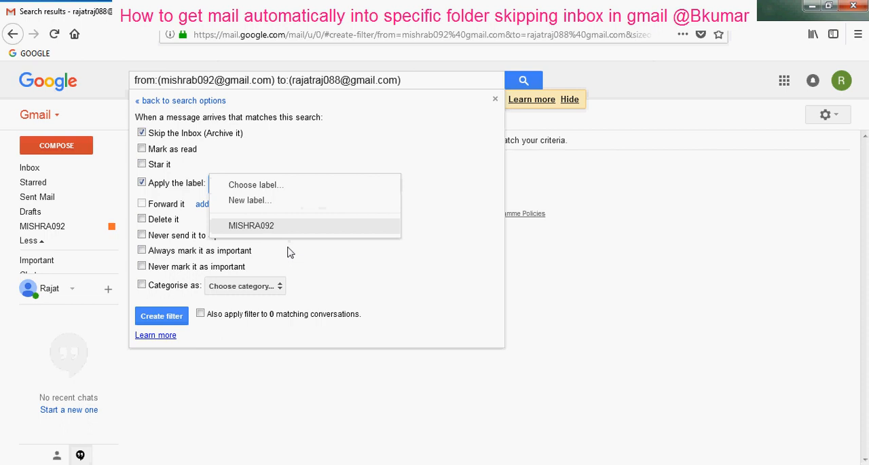
{"action": "mouse_move", "coordinate": [251, 226]}
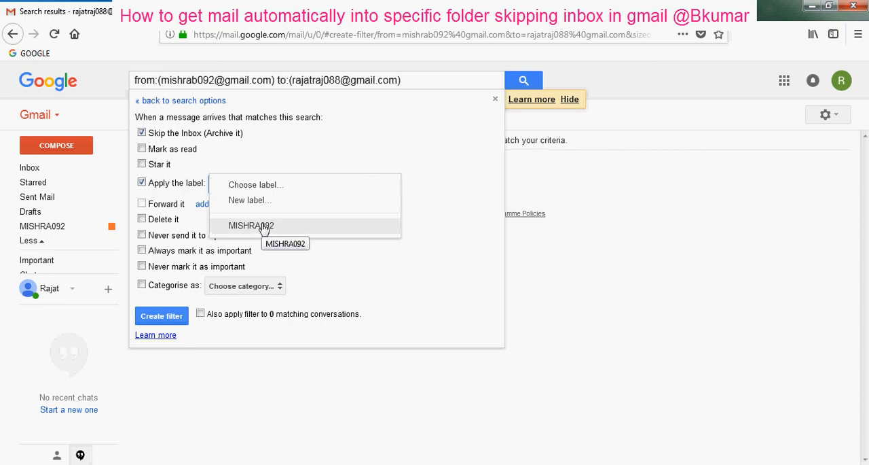
{"action": "left_click", "coordinate": [250, 225]}
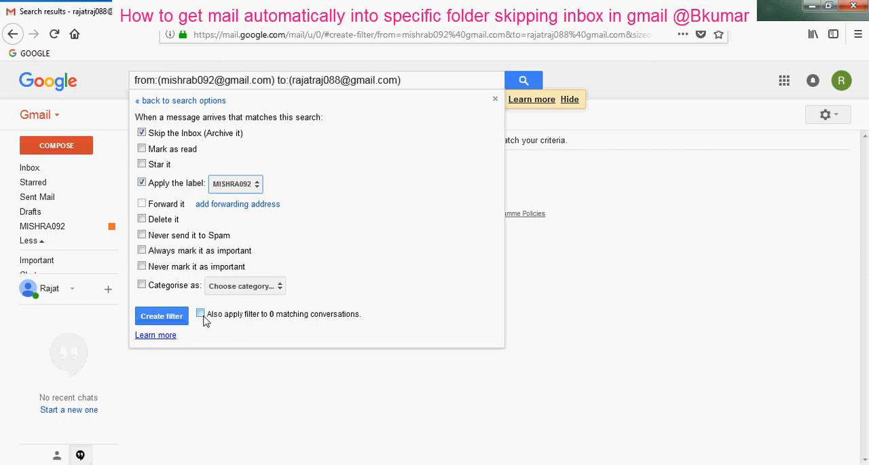
{"action": "left_click", "coordinate": [199, 314]}
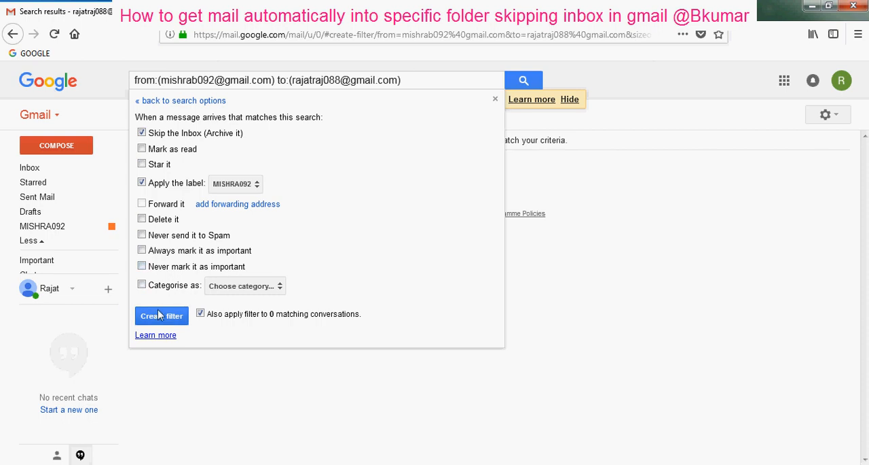
{"action": "left_click", "coordinate": [161, 315]}
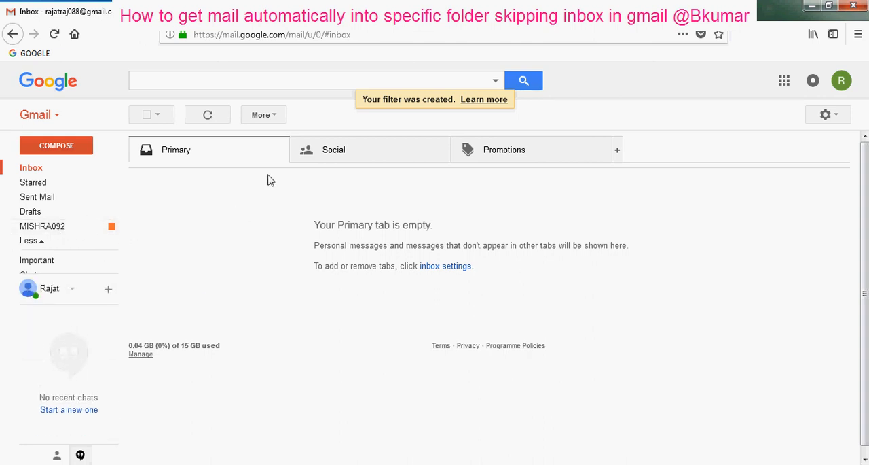
{"action": "mouse_move", "coordinate": [120, 232]}
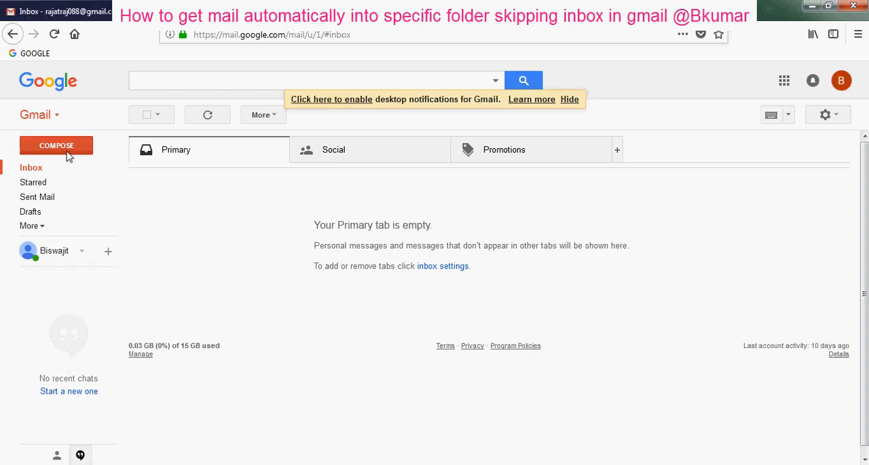
{"action": "left_click", "coordinate": [56, 145]}
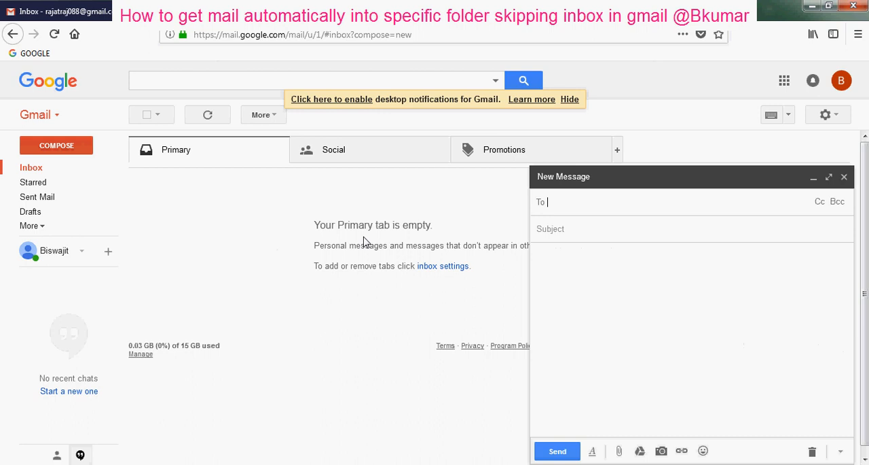
{"action": "mouse_move", "coordinate": [644, 224]}
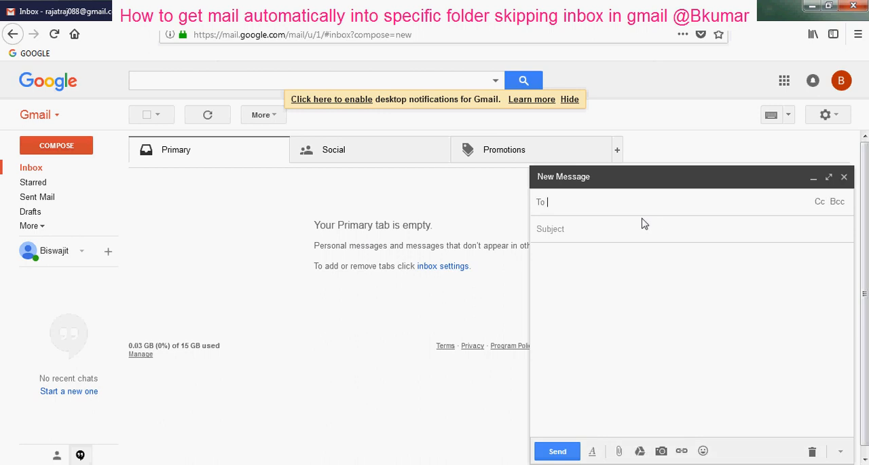
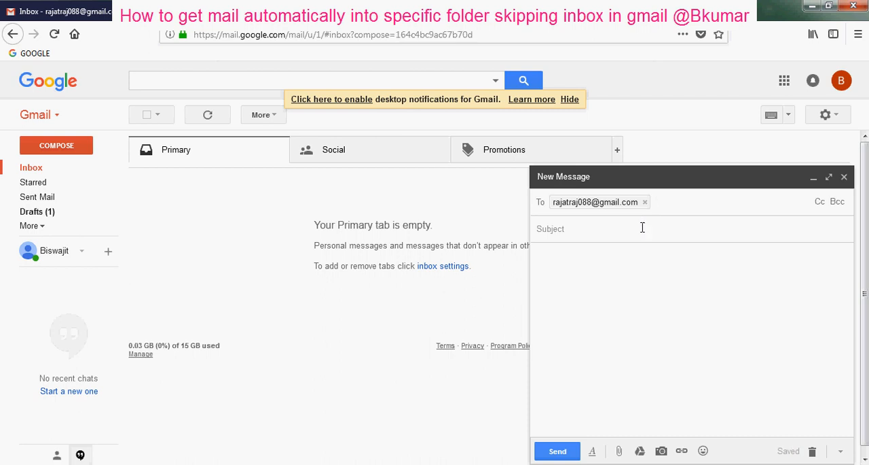
{"action": "type", "text": "Testing"}
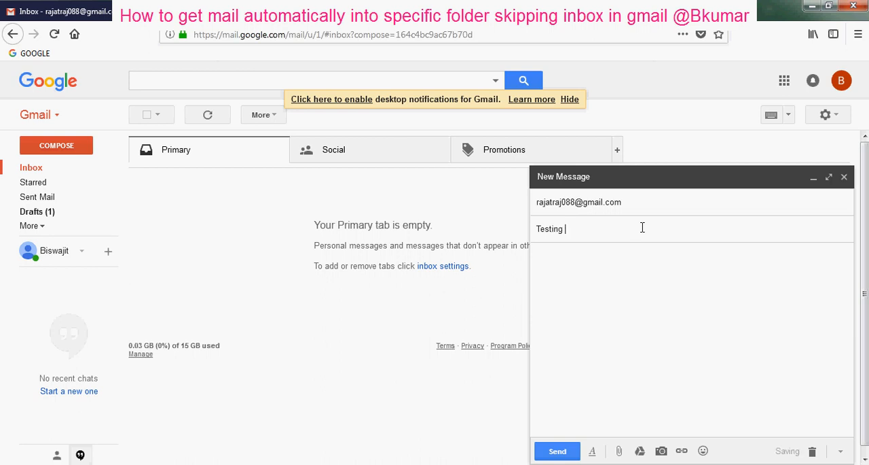
{"action": "type", "text": "mails"}
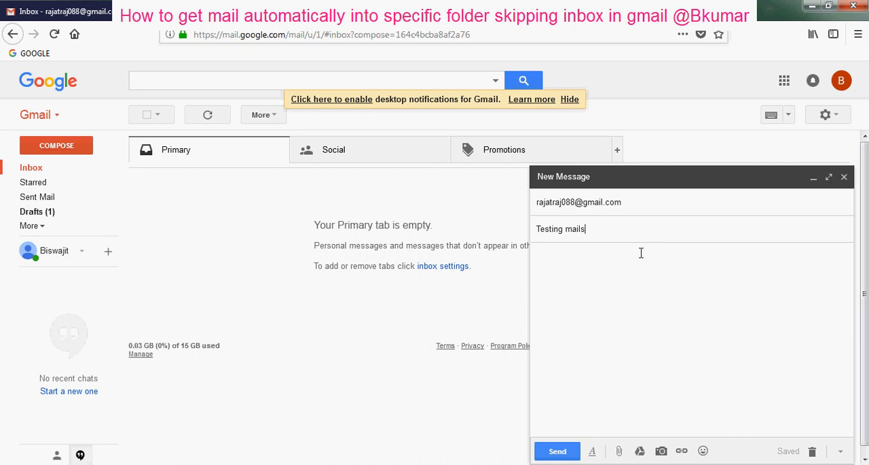
{"action": "left_click", "coordinate": [557, 450]}
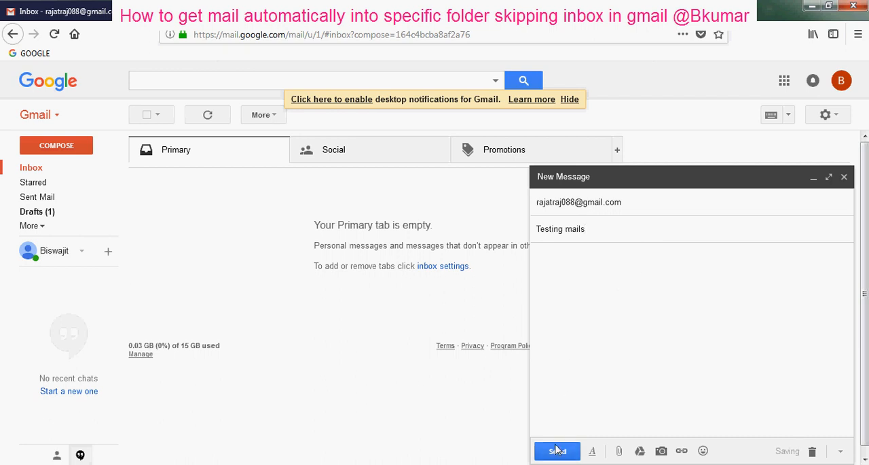
{"action": "left_click", "coordinate": [557, 450]}
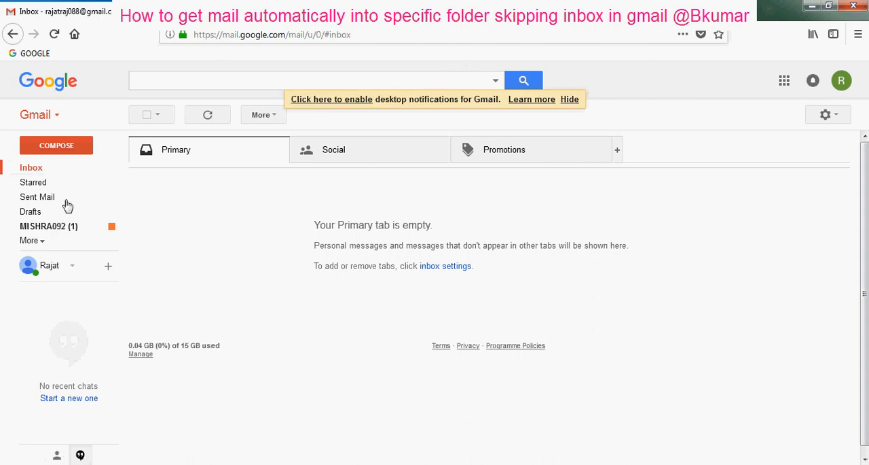
{"action": "mouse_move", "coordinate": [105, 242]}
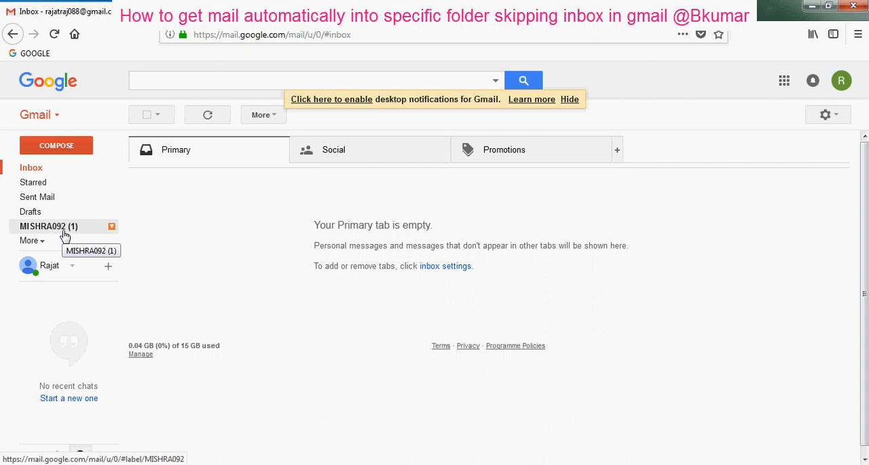
Confirm 'Testing mails' sits under MISHRA092 while the inbox stays empty
{"action": "left_click", "coordinate": [48, 226]}
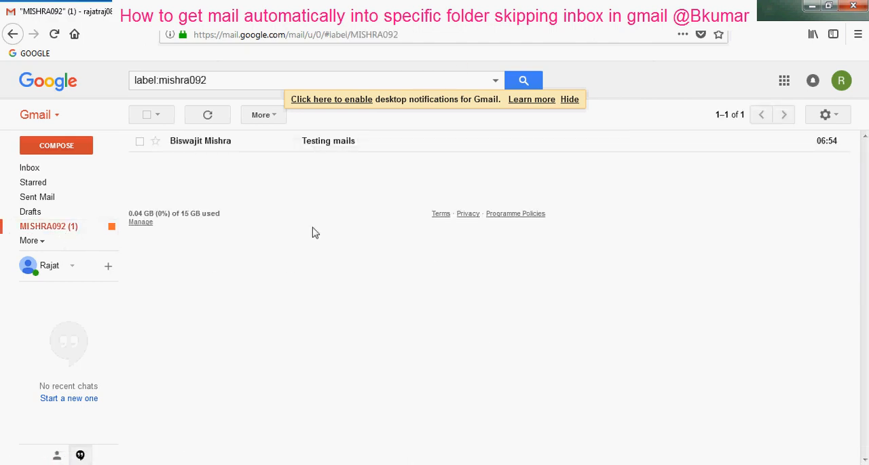
{"action": "mouse_move", "coordinate": [30, 168]}
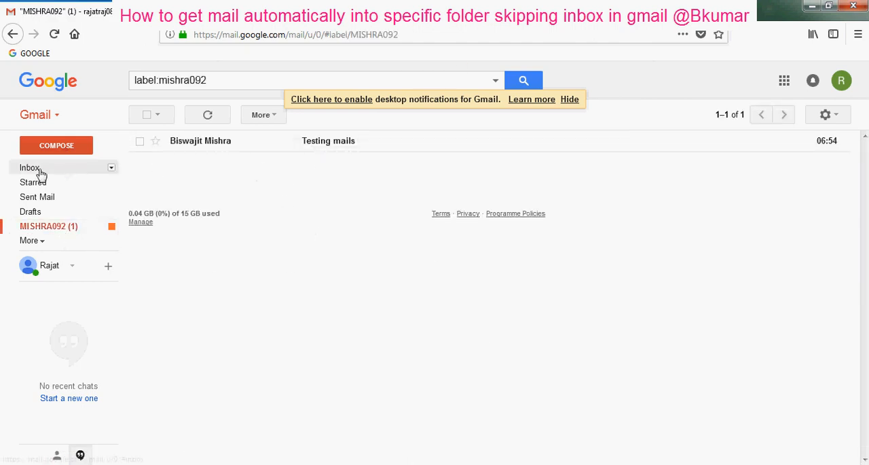
{"action": "left_click", "coordinate": [31, 167]}
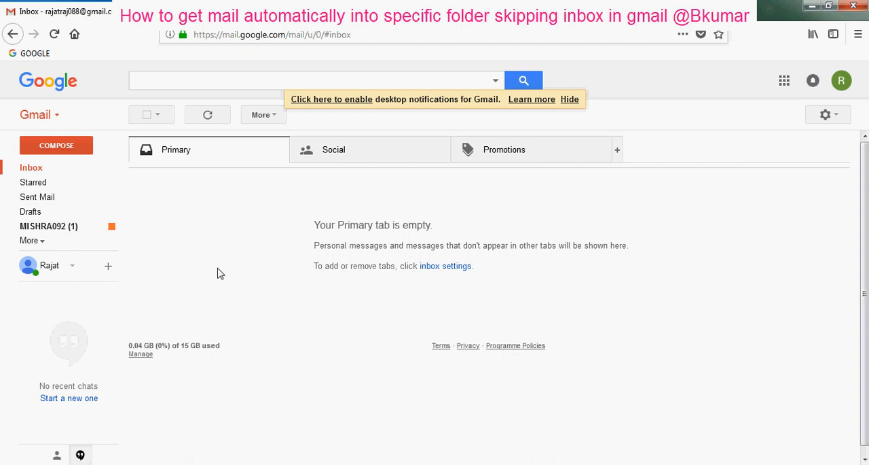
{"action": "mouse_move", "coordinate": [594, 296]}
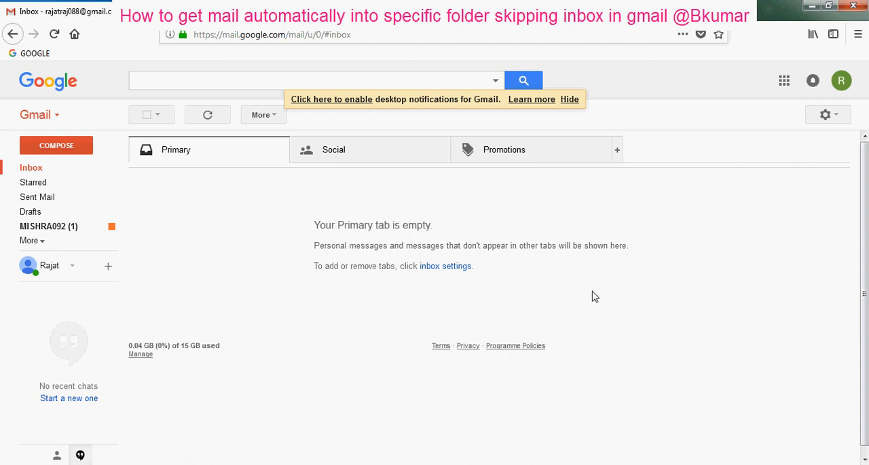